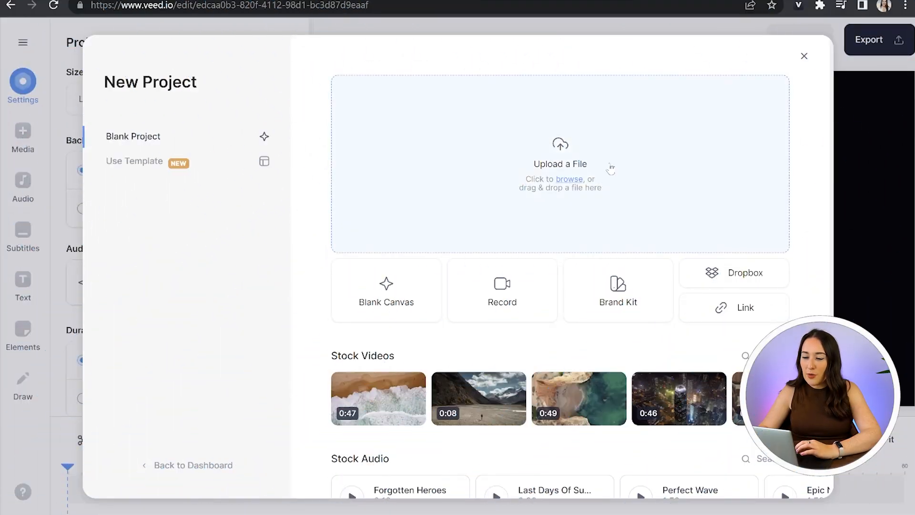
# Step: Upload IMG_5114.MOV from the Downloads folder into the new project
pyautogui.click(559, 163)
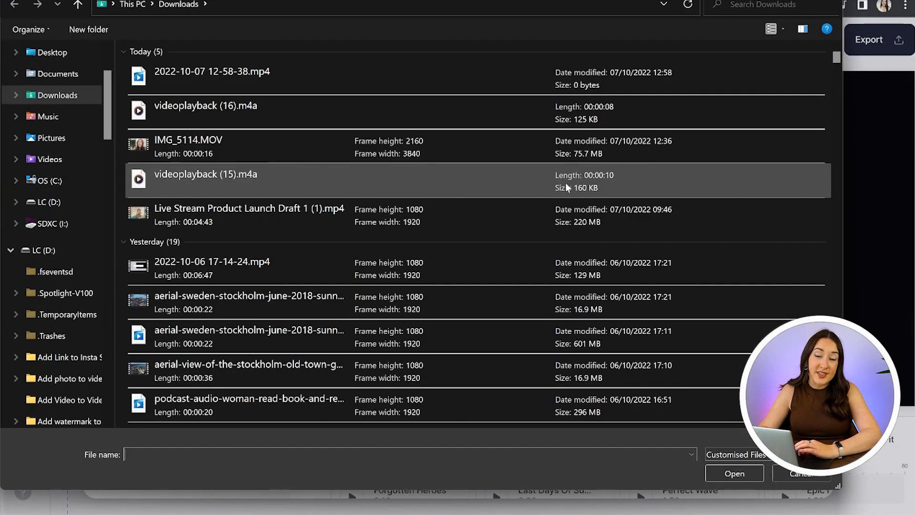
pyautogui.click(734, 472)
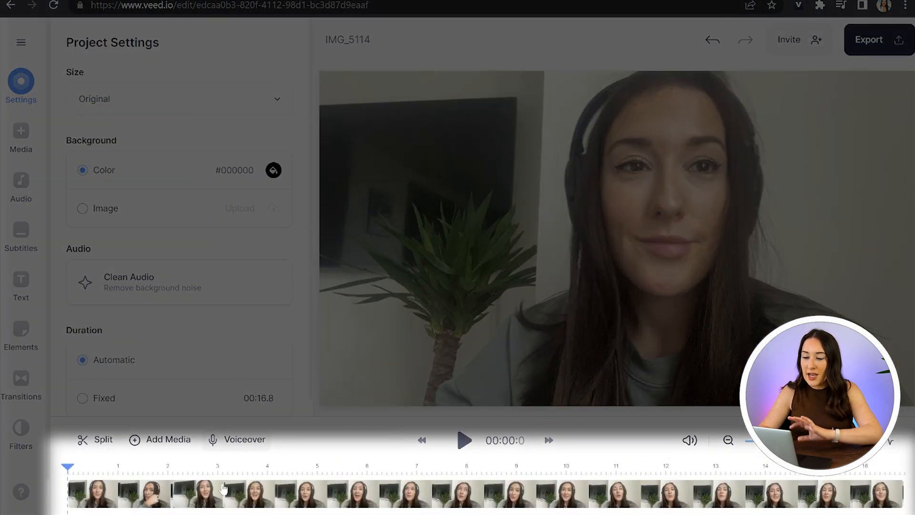
# Step: Enable Remove Silences on the clip, trimming it to 00:09.4, and go to Export
pyautogui.click(225, 493)
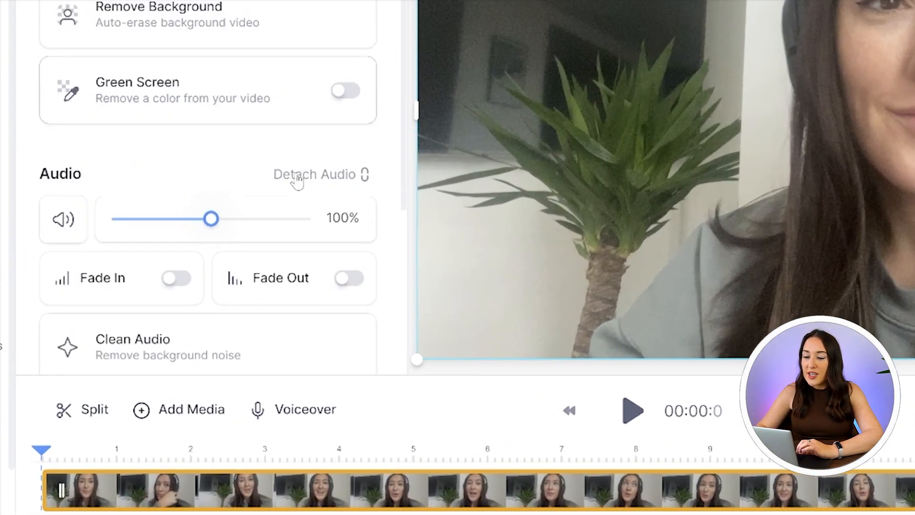
pyautogui.scroll(-3)
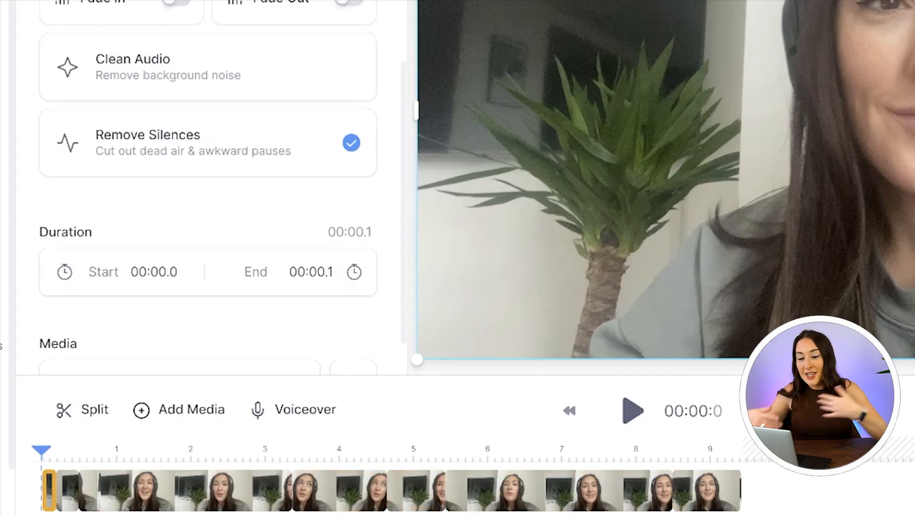
pyautogui.click(848, 38)
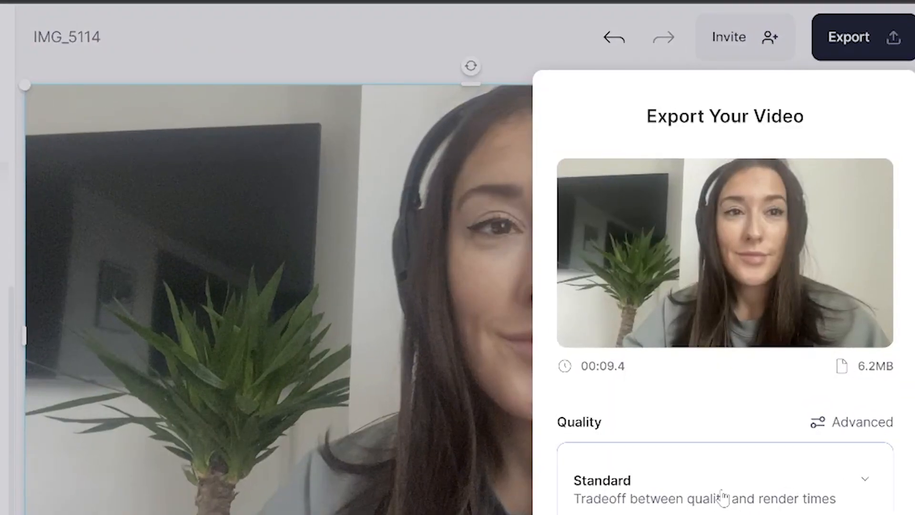
# Step: Export the video and show its MP4, GIF and MP3 download options
pyautogui.click(706, 488)
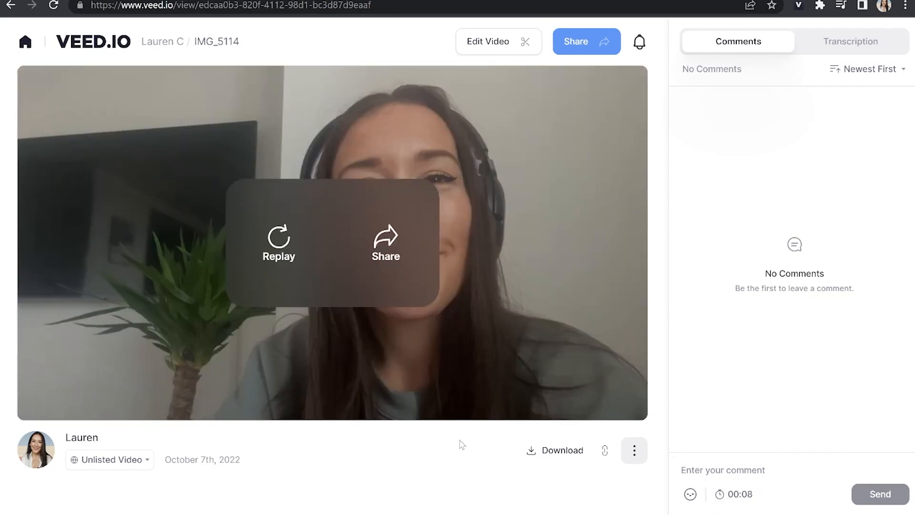
pyautogui.click(554, 449)
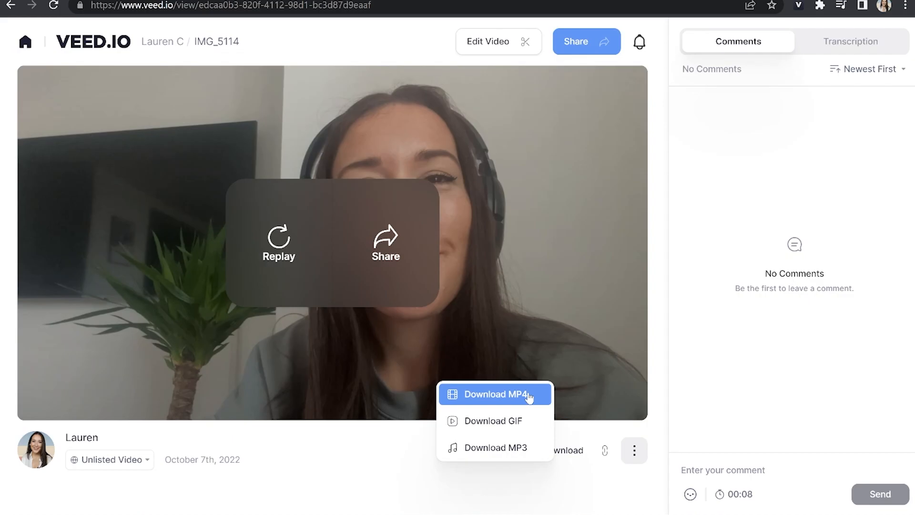